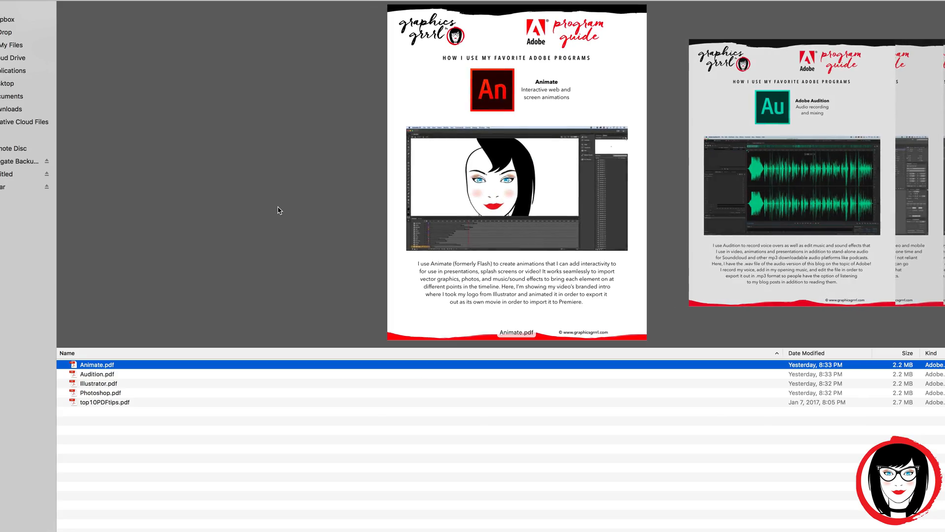
Bring top10PDFtips.pdf forward and scroll through its page thumbnails.
{"action": "left_click", "coordinate": [97, 373]}
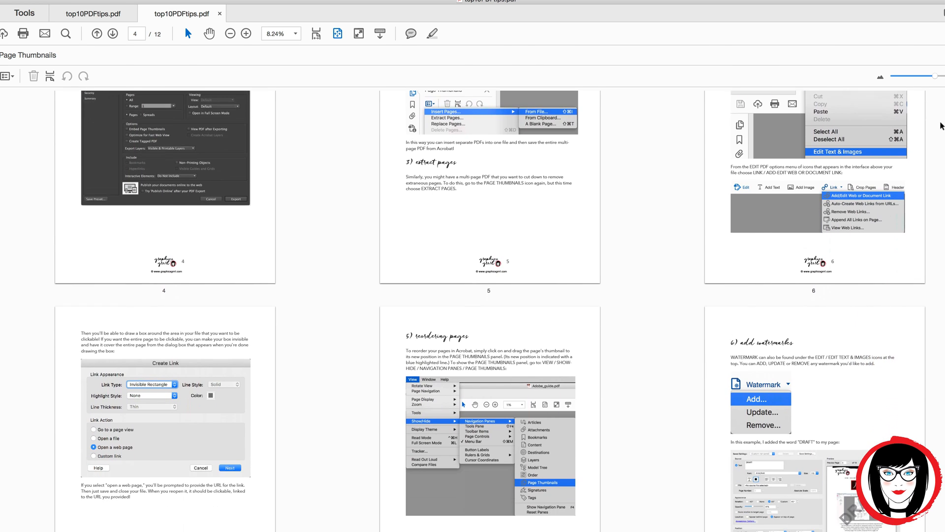
{"action": "scroll", "scroll_direction": "down", "scroll_amount": 3}
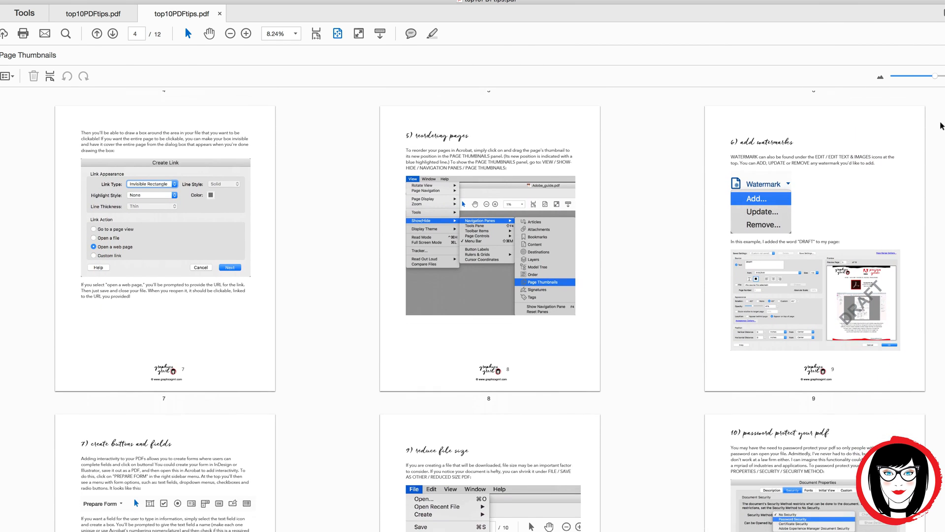
{"action": "scroll", "scroll_direction": "down", "scroll_amount": 3}
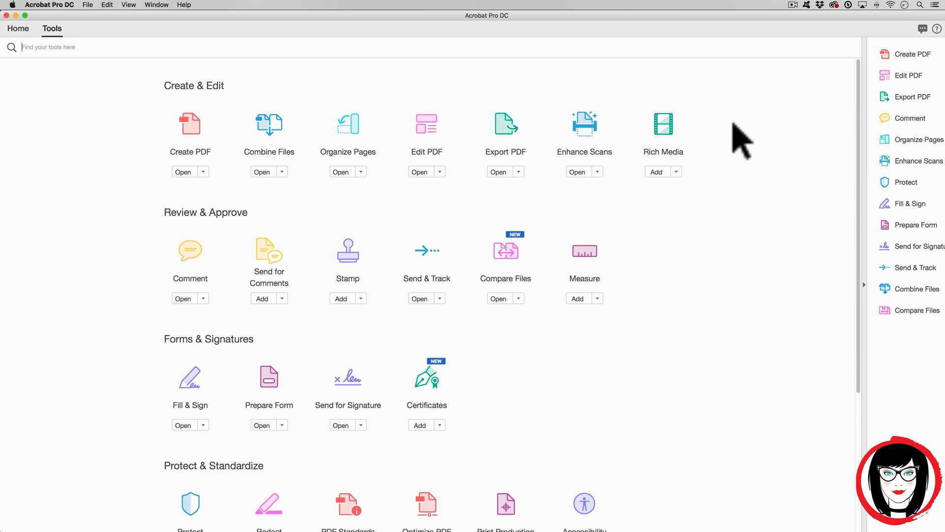
Start Combine Files into a Single PDF from the File > Create menu.
{"action": "left_click", "coordinate": [88, 5]}
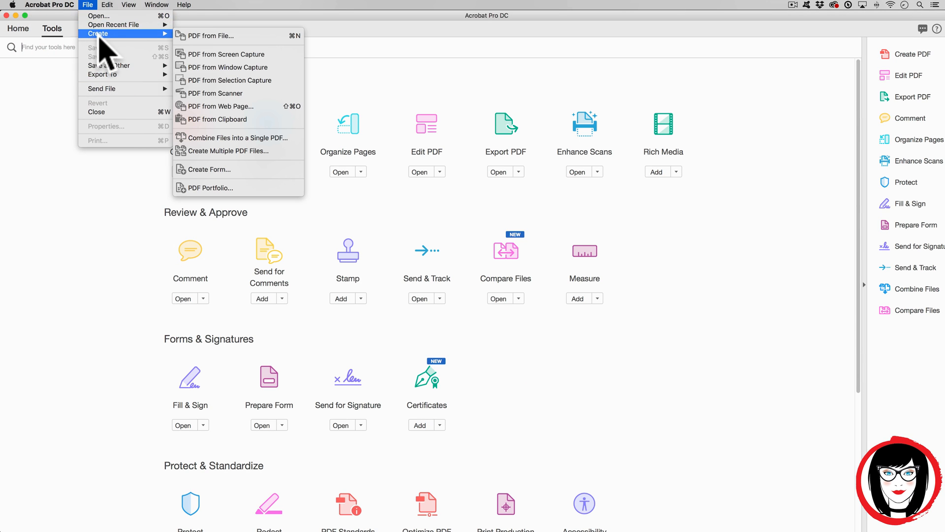
{"action": "mouse_move", "coordinate": [152, 49]}
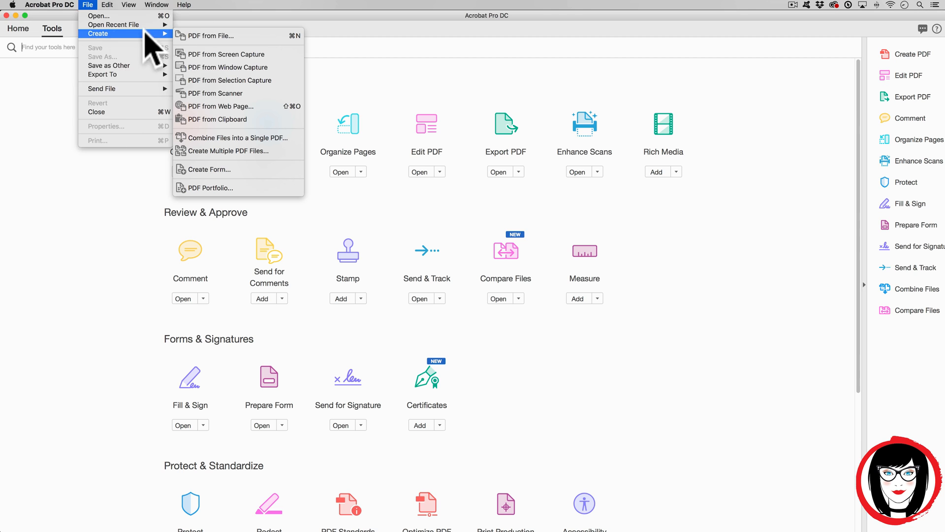
{"action": "mouse_move", "coordinate": [239, 137]}
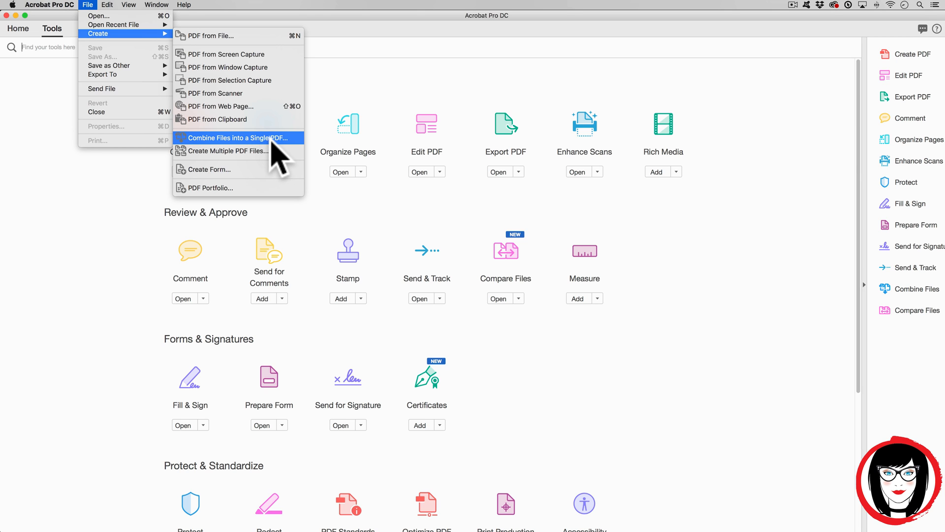
{"action": "mouse_move", "coordinate": [286, 159]}
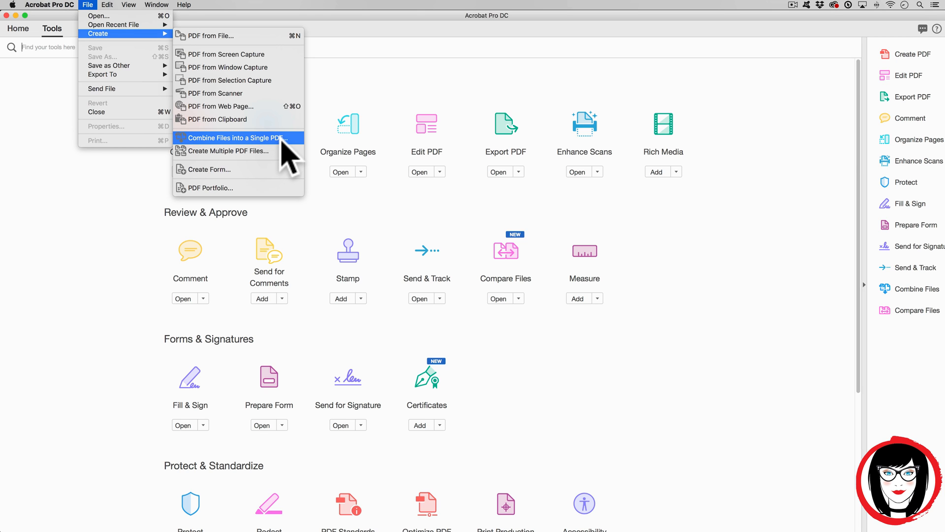
{"action": "left_click", "coordinate": [237, 137]}
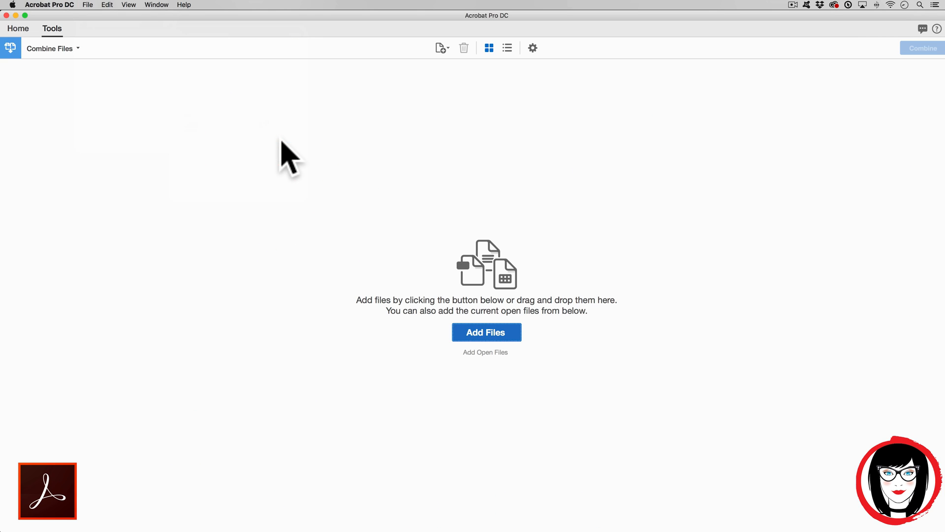
{"action": "mouse_move", "coordinate": [352, 373]}
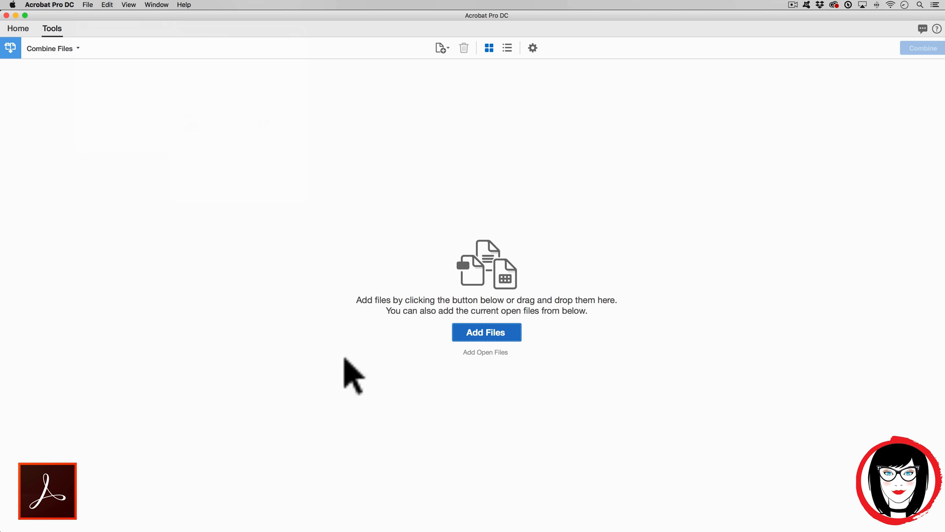
{"action": "mouse_move", "coordinate": [510, 395]}
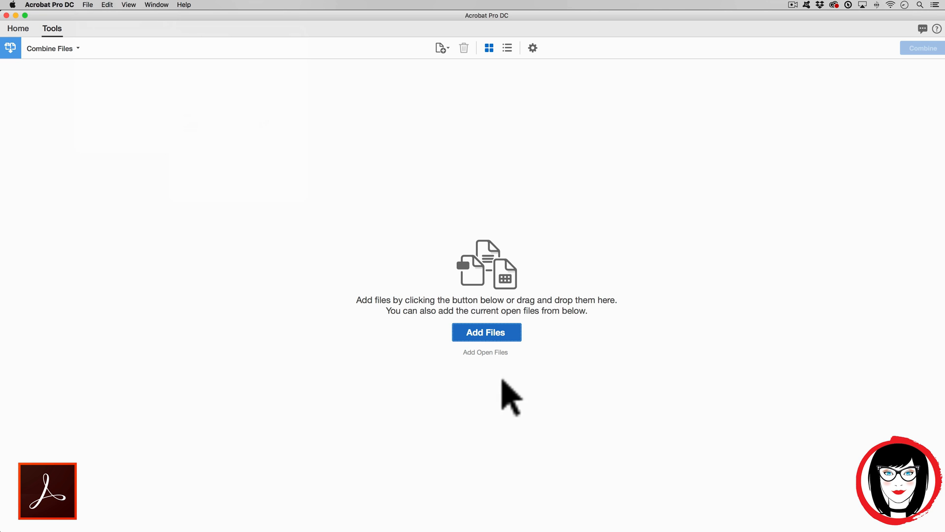
Add the Animate, Audition, Illustrator and Photoshop guide PDFs to the combine set.
{"action": "left_click", "coordinate": [487, 332]}
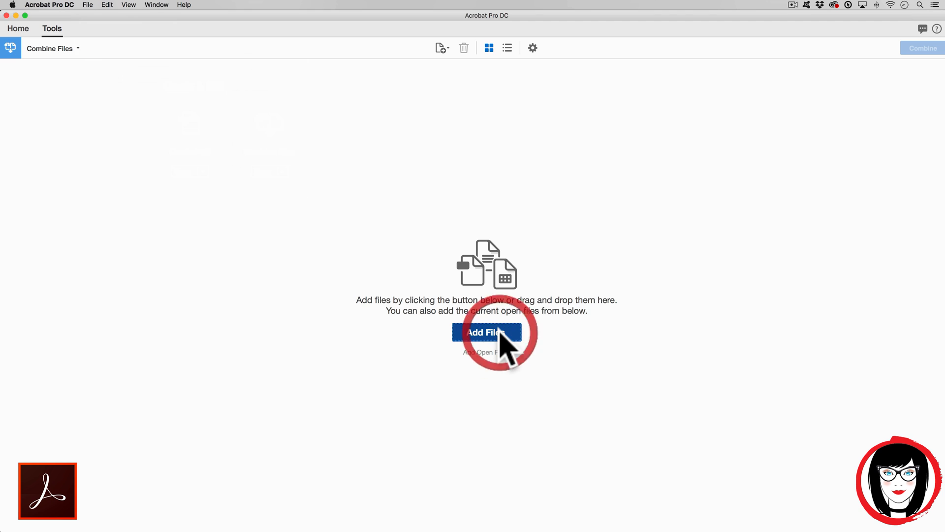
{"action": "left_click", "coordinate": [486, 332]}
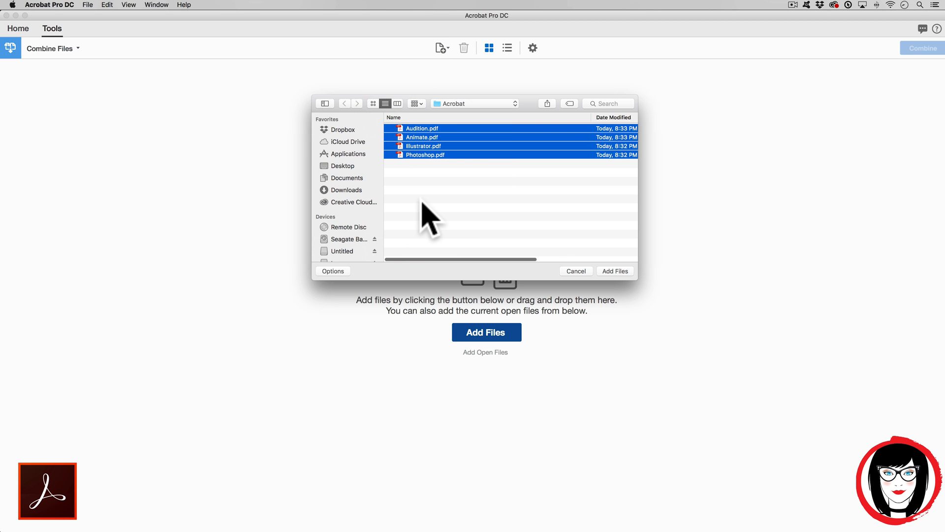
{"action": "mouse_move", "coordinate": [428, 142]}
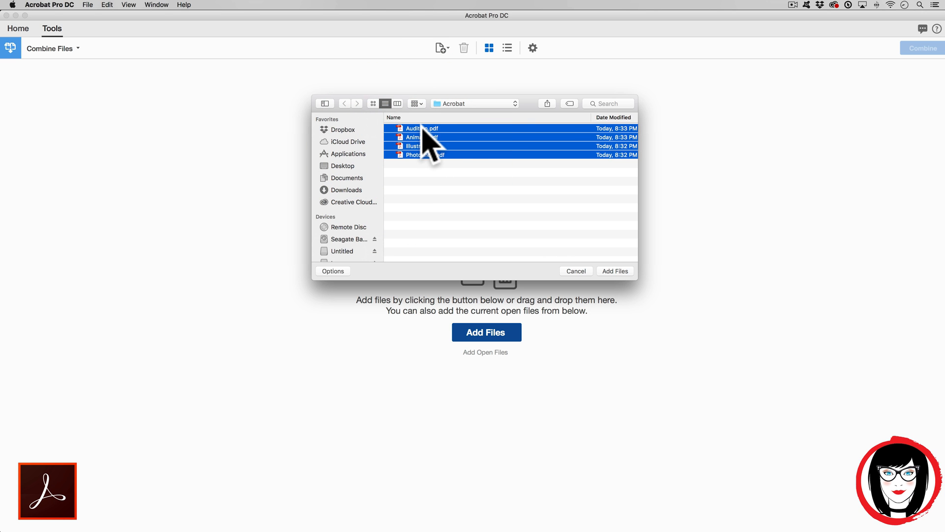
{"action": "mouse_move", "coordinate": [437, 129]}
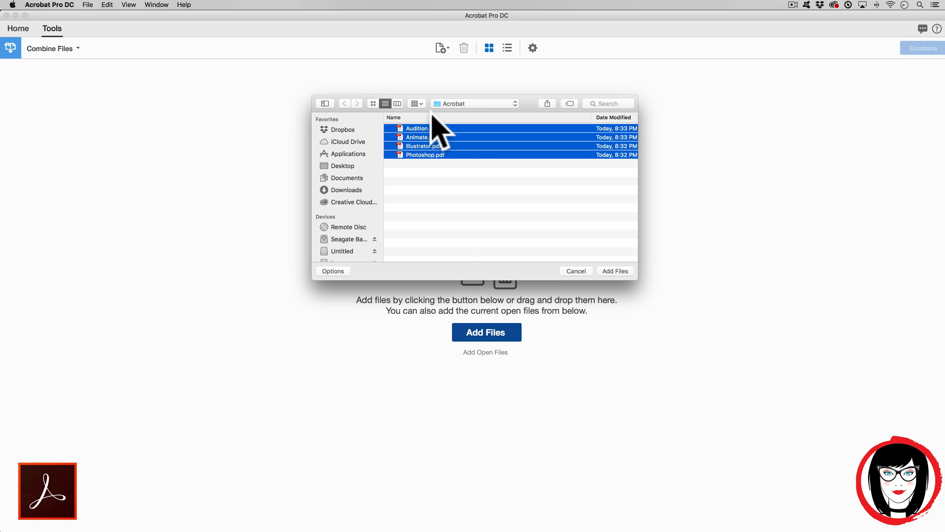
{"action": "mouse_move", "coordinate": [618, 286]}
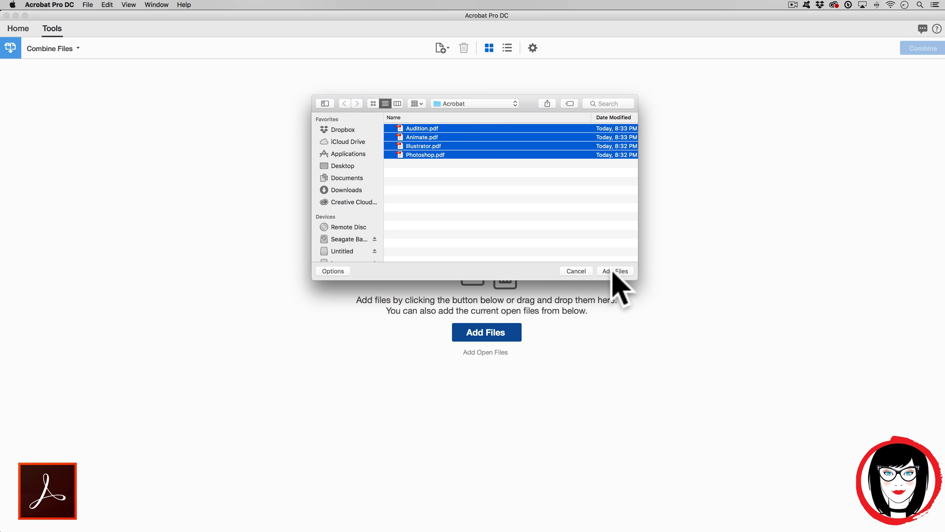
{"action": "left_click", "coordinate": [615, 271]}
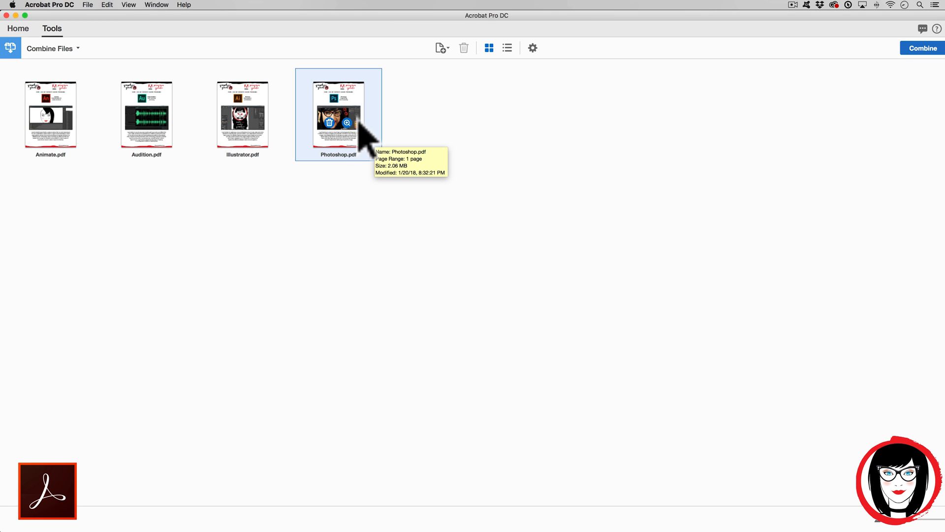
{"action": "mouse_move", "coordinate": [748, 211]}
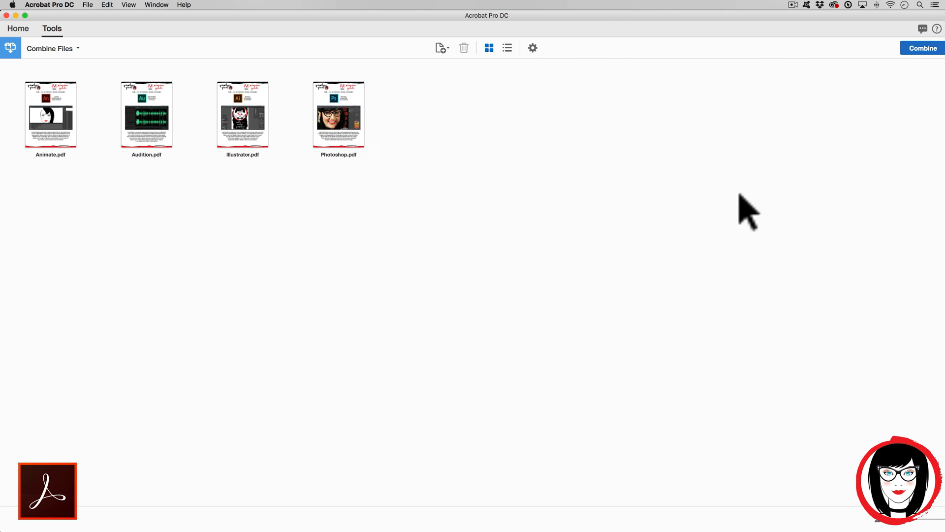
{"action": "mouse_move", "coordinate": [903, 81]}
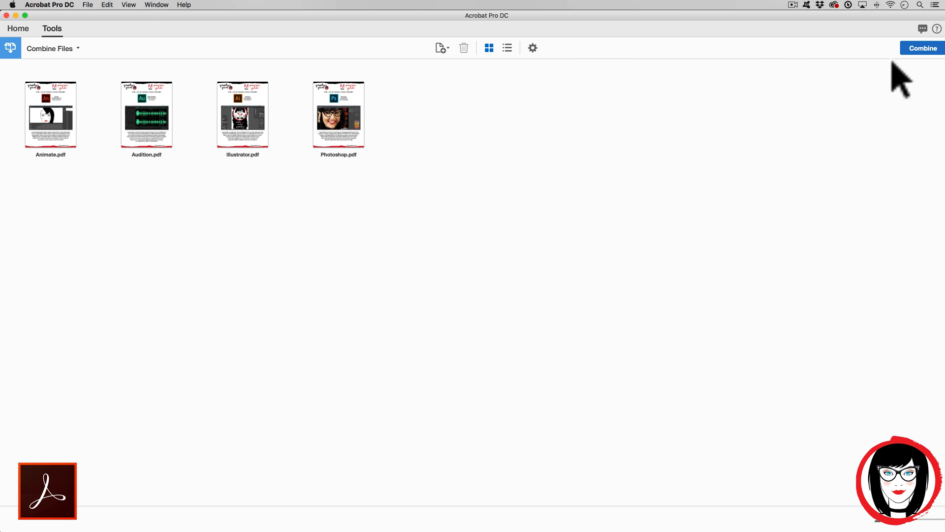
{"action": "mouse_move", "coordinate": [898, 57]}
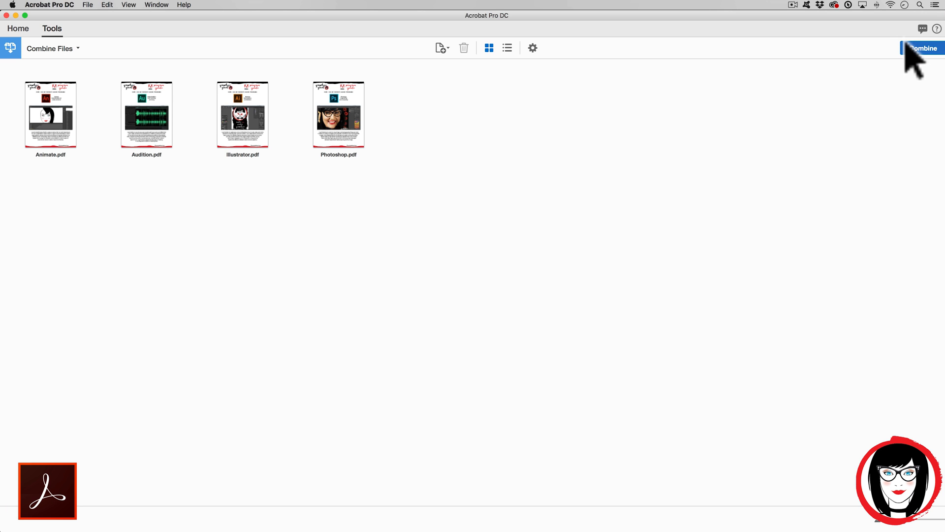
Merge the four guides into Binder2.pdf and show its page thumbnails.
{"action": "left_click", "coordinate": [923, 48]}
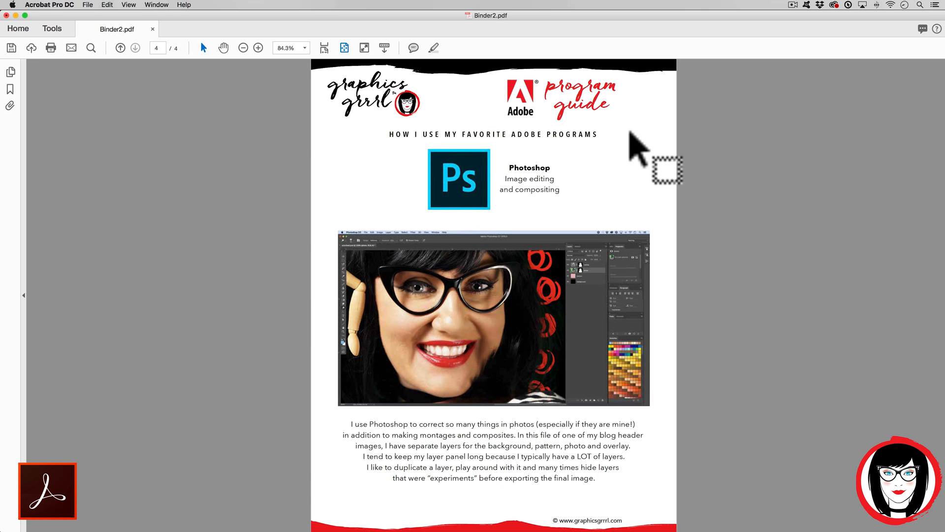
{"action": "mouse_move", "coordinate": [96, 416]}
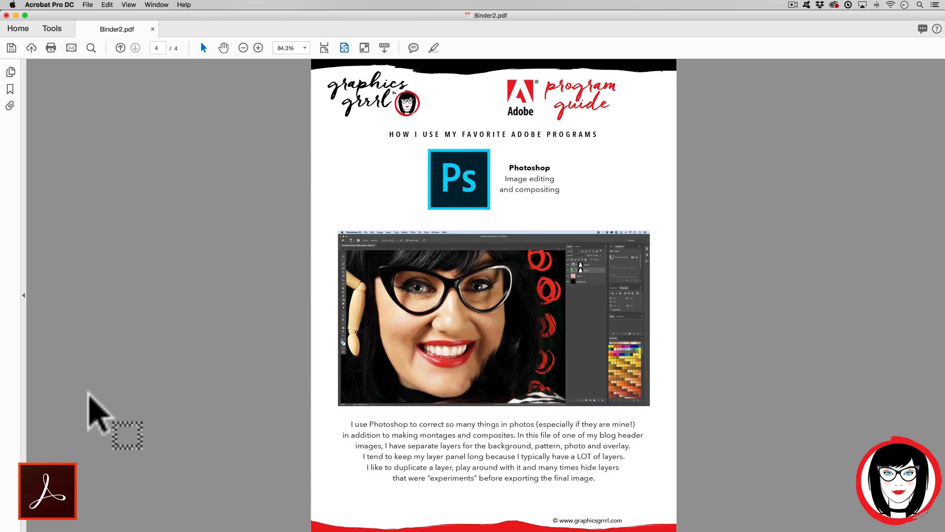
{"action": "mouse_move", "coordinate": [17, 302]}
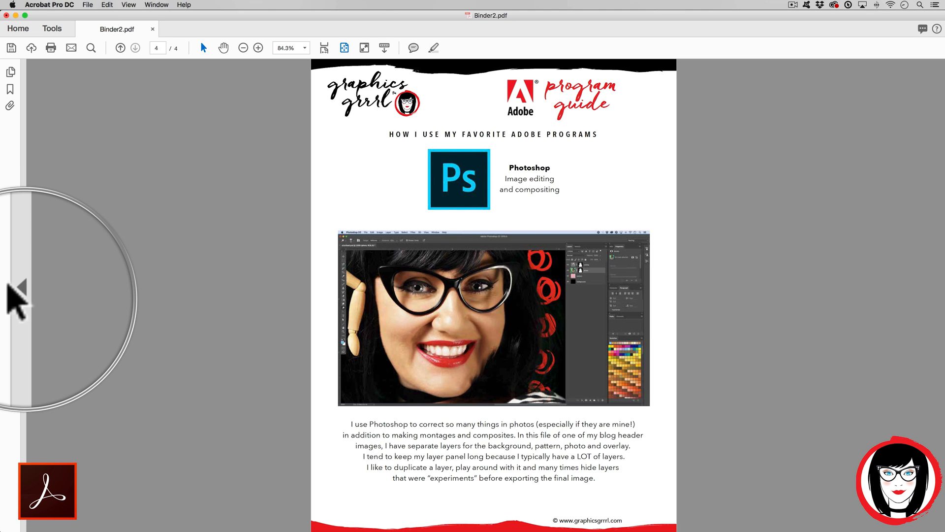
{"action": "left_click", "coordinate": [10, 72]}
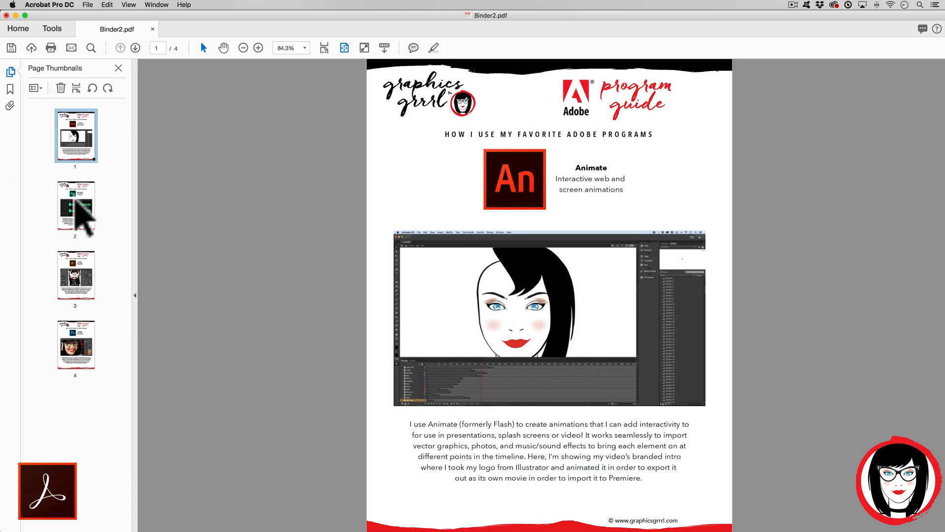
Browse pages 3, 4, 2, 1 and 4 — Illustrator, Photoshop, Audition, Animate, Photoshop.
{"action": "left_click", "coordinate": [76, 275]}
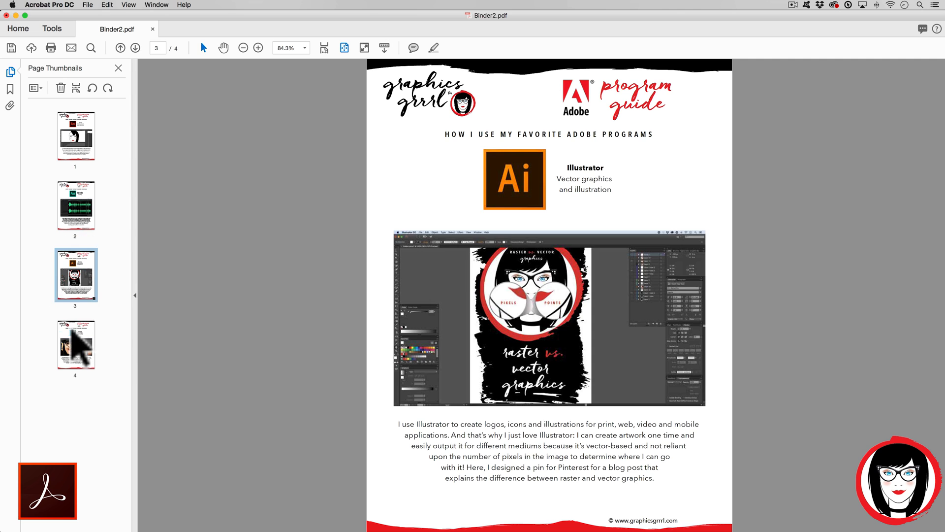
{"action": "left_click", "coordinate": [136, 48]}
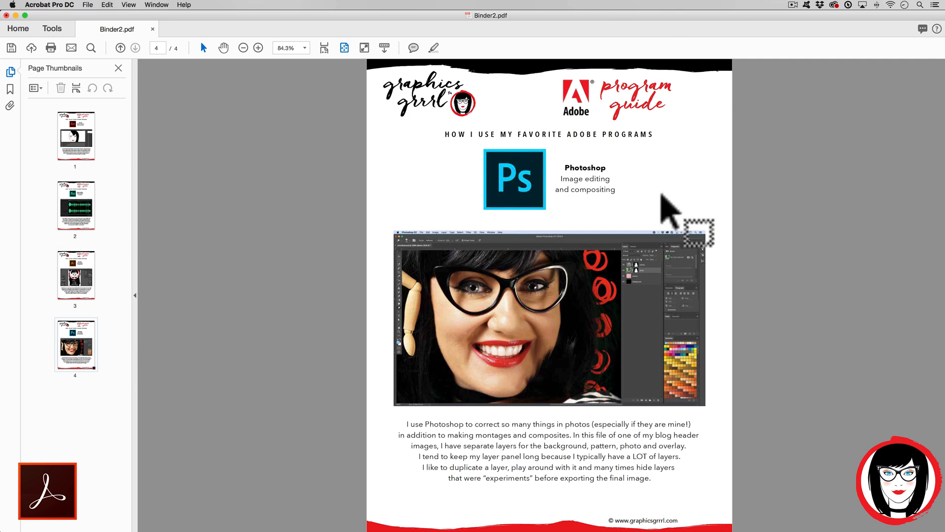
{"action": "mouse_move", "coordinate": [699, 120]}
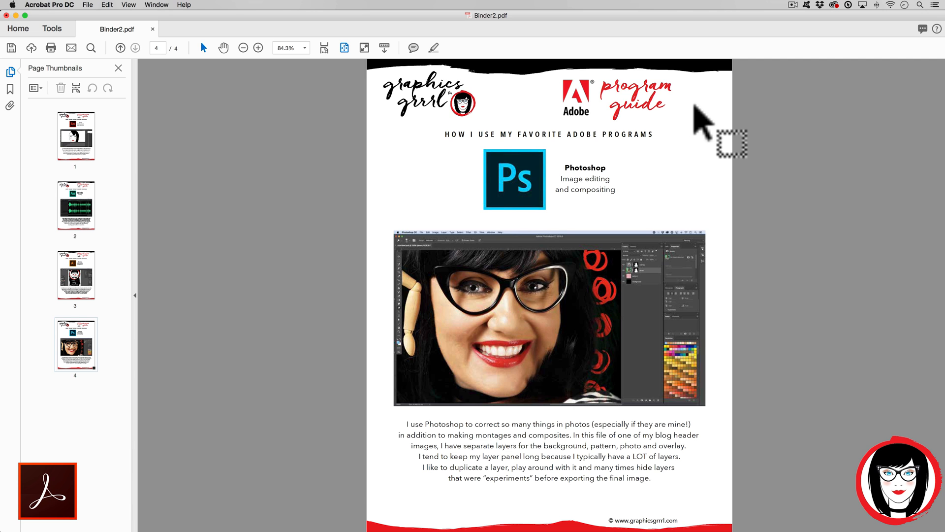
{"action": "left_click", "coordinate": [120, 48]}
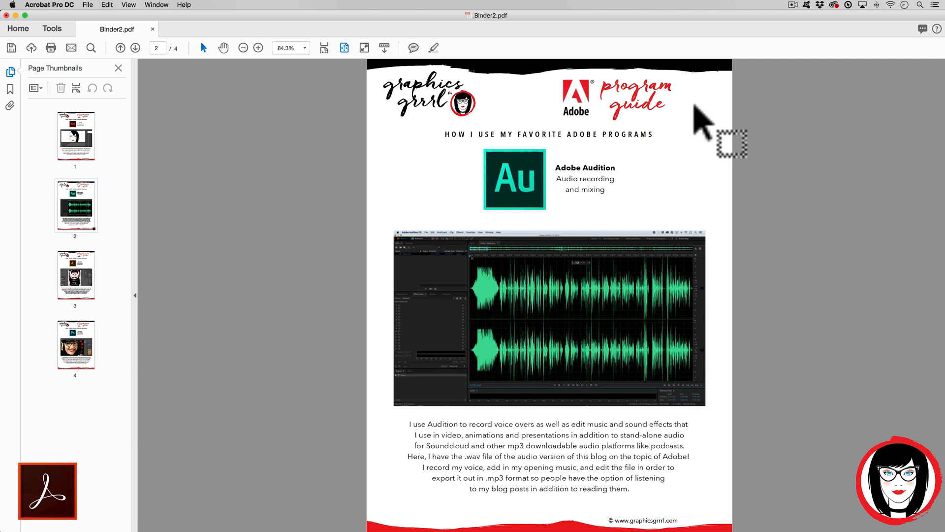
{"action": "left_click", "coordinate": [120, 48]}
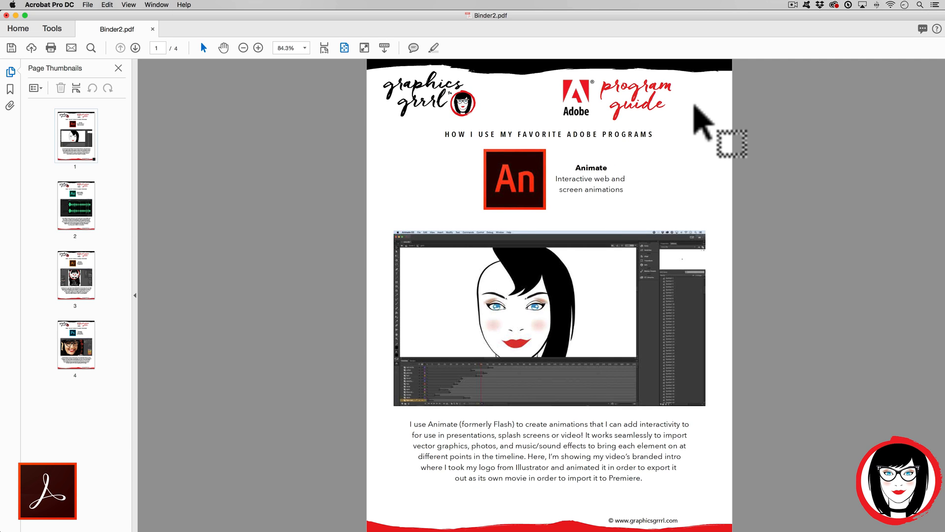
{"action": "mouse_move", "coordinate": [733, 204]}
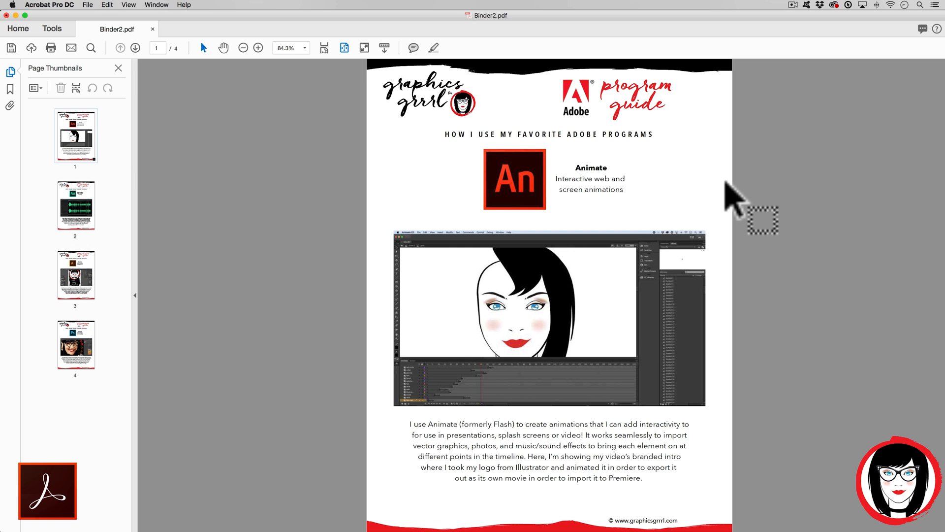
{"action": "mouse_move", "coordinate": [732, 199]}
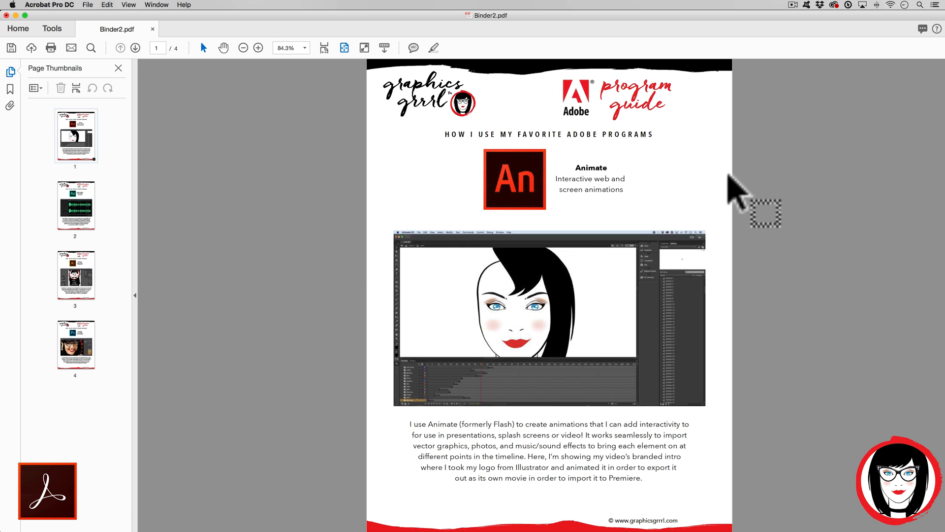
{"action": "left_click", "coordinate": [76, 344]}
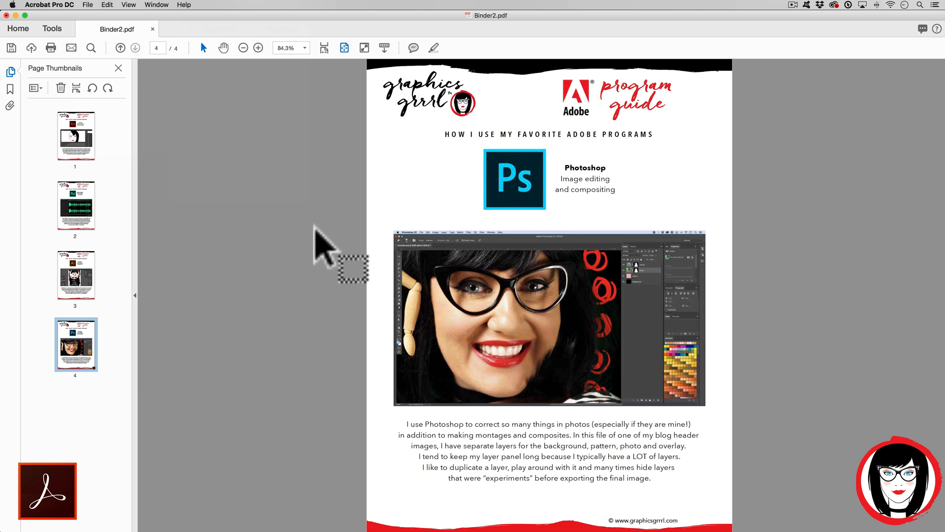
Close the combined Binder2.pdf document.
{"action": "left_click", "coordinate": [88, 4]}
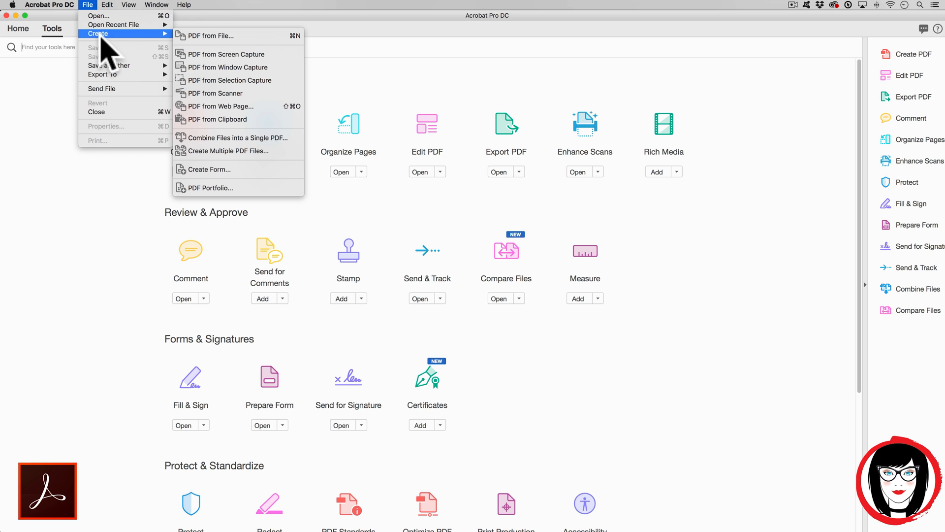
{"action": "mouse_move", "coordinate": [234, 138]}
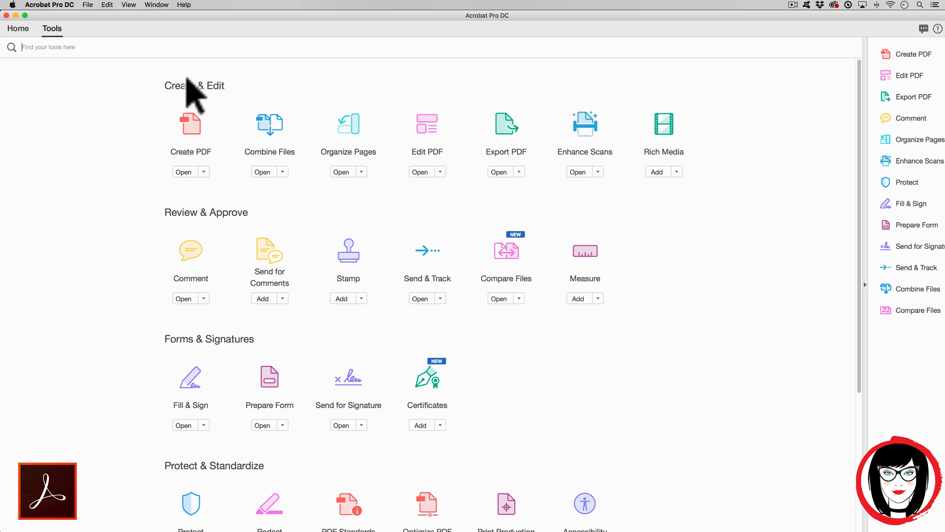
{"action": "mouse_move", "coordinate": [168, 232]}
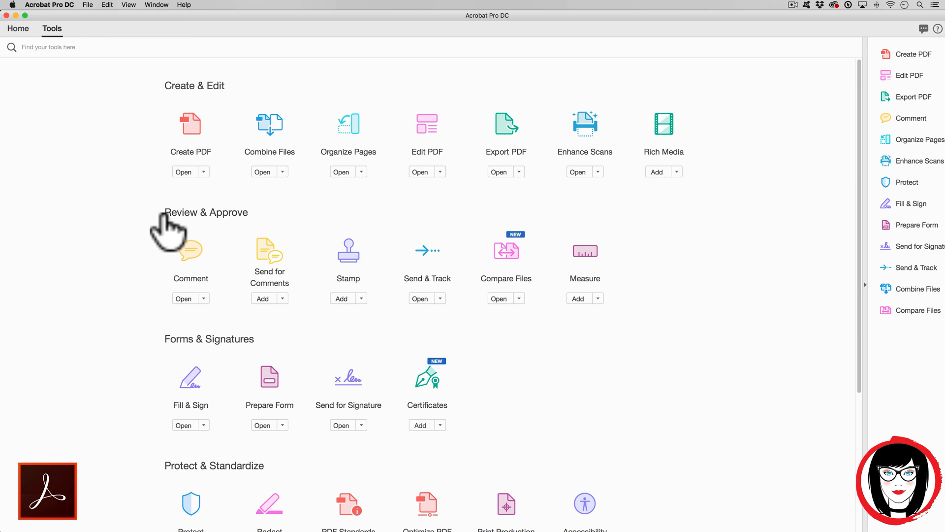
{"action": "mouse_move", "coordinate": [174, 356]}
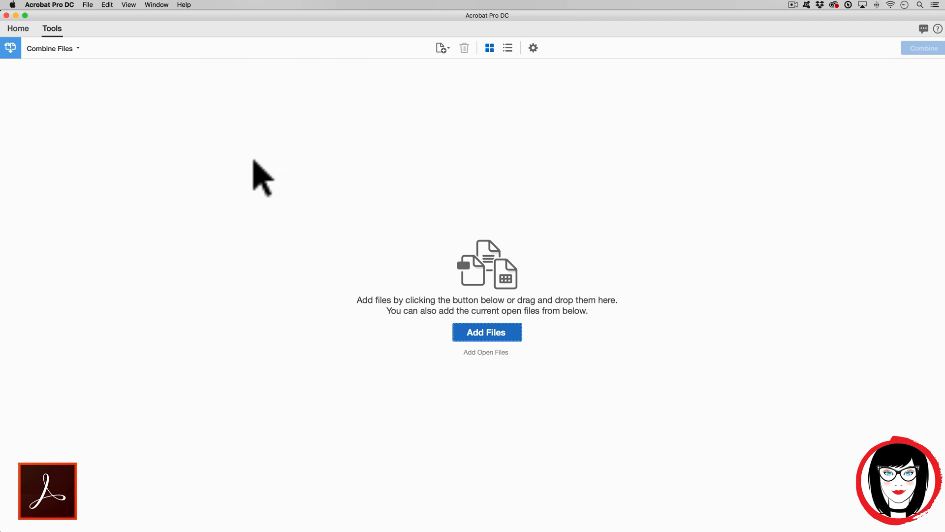
{"action": "mouse_move", "coordinate": [440, 355]}
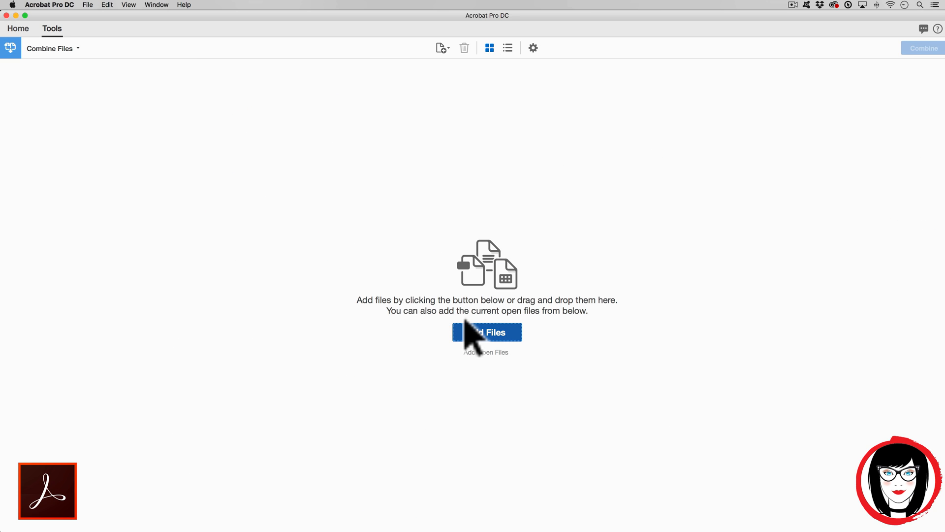
Add the four guide PDFs again and merge them into a new Binder3.pdf.
{"action": "left_click", "coordinate": [486, 332]}
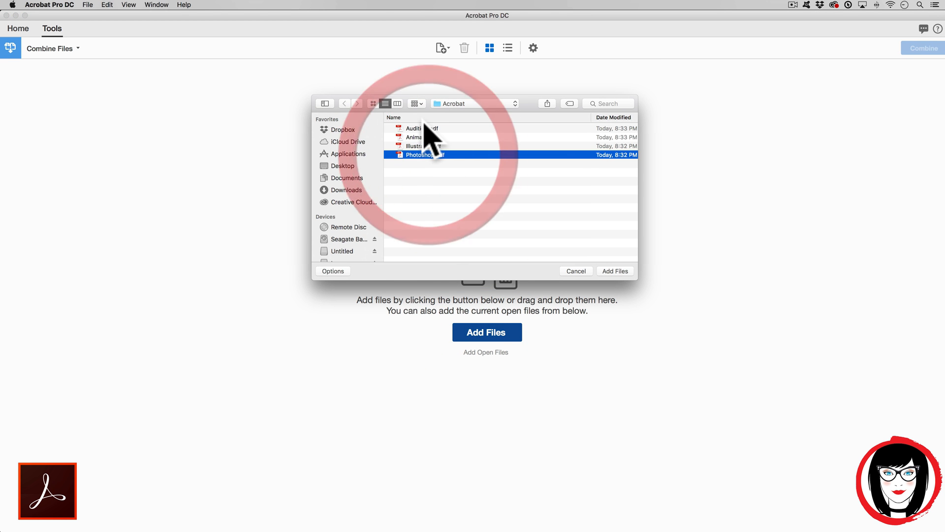
{"action": "left_click", "coordinate": [615, 271]}
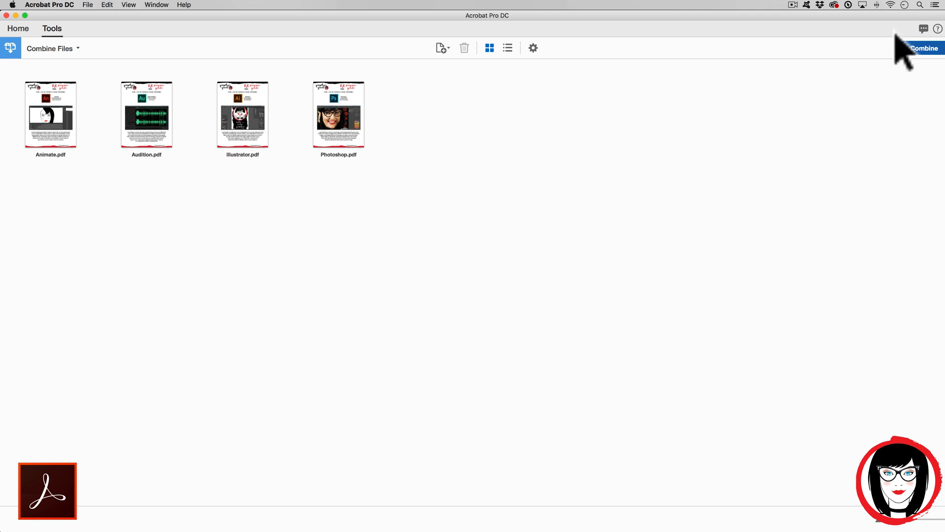
{"action": "left_click", "coordinate": [924, 48]}
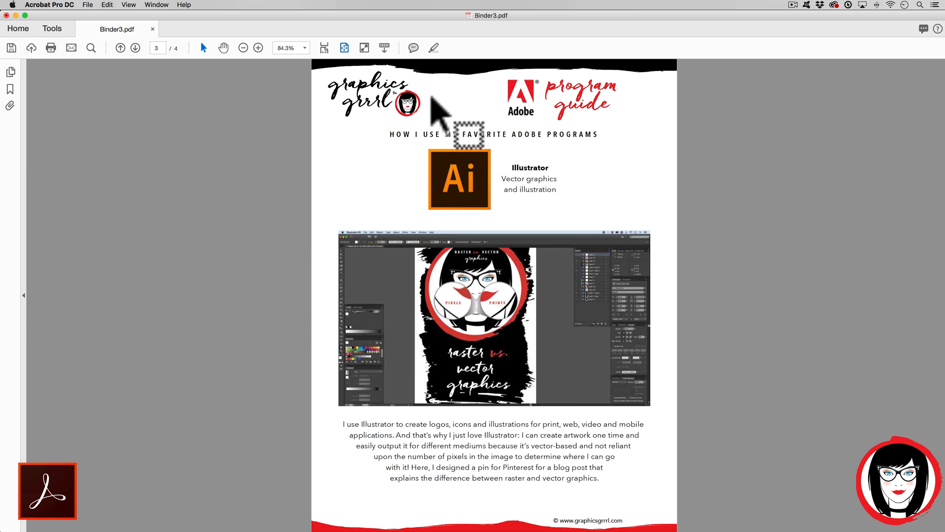
{"action": "mouse_move", "coordinate": [650, 204]}
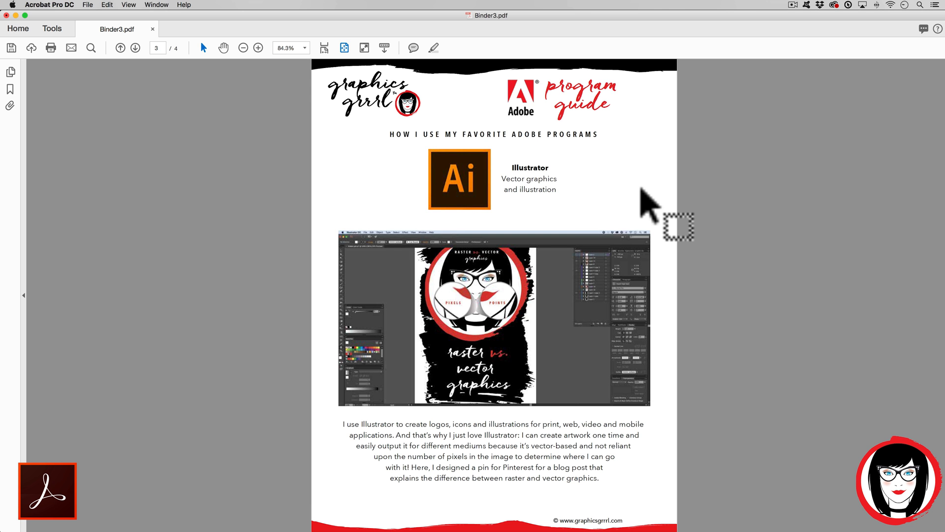